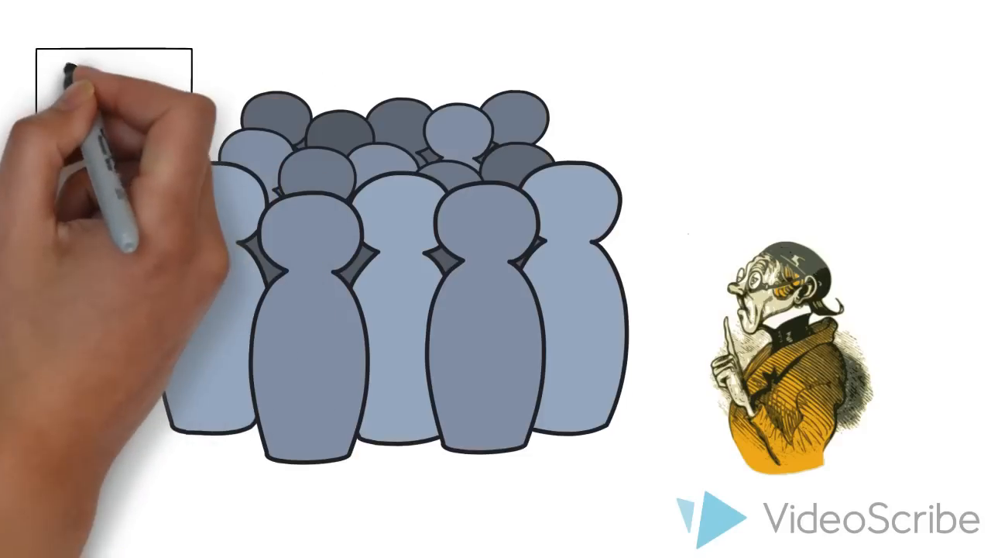
text(a)
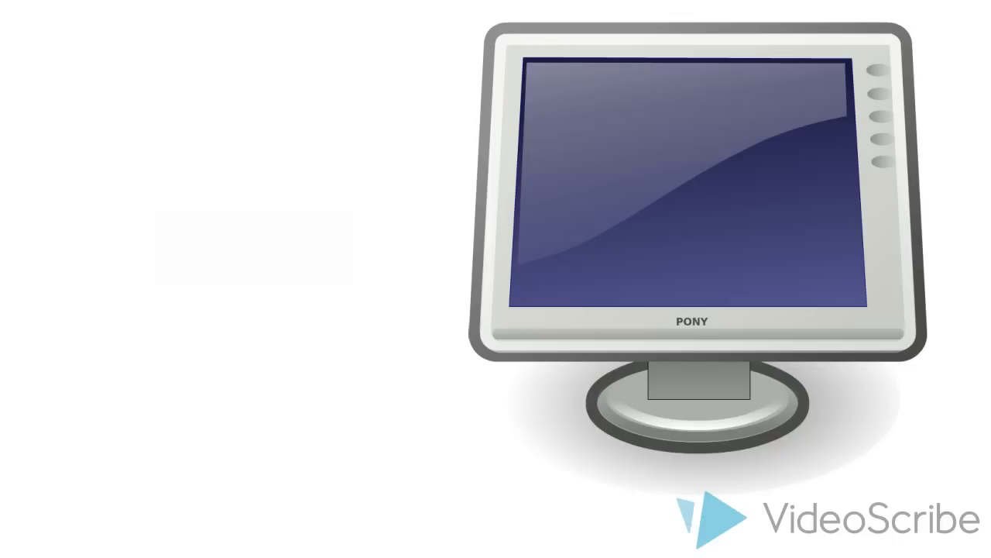
text(Su)
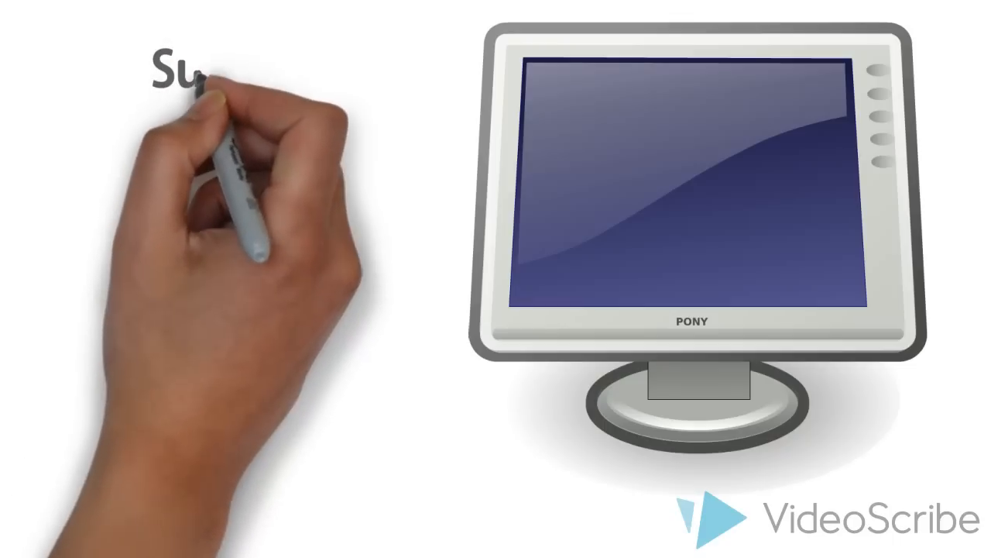